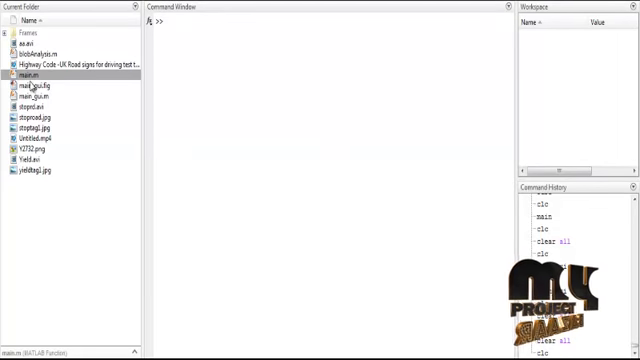
- Run the sign detection script from the Current Folder so it prompts for an input video
left_click(28, 76)
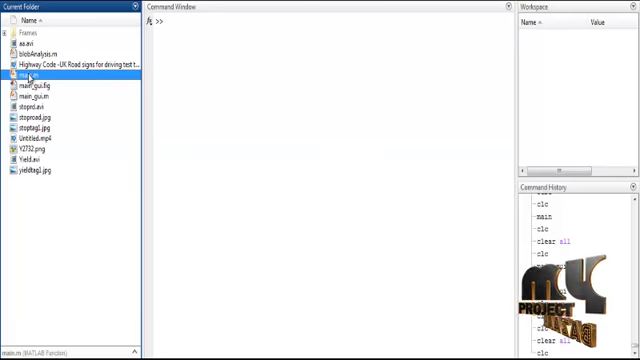
right_click(28, 76)
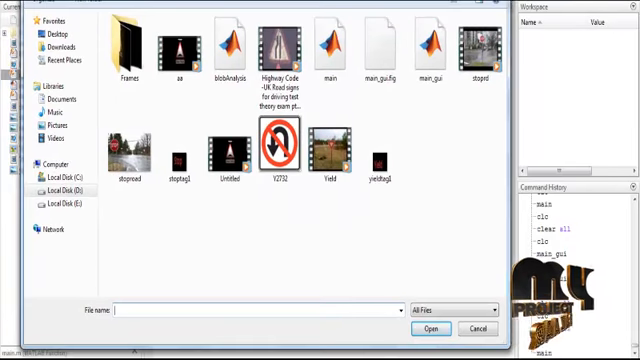
- Choose the traffic video file as input, opening the input and output movie players
left_click(330, 148)
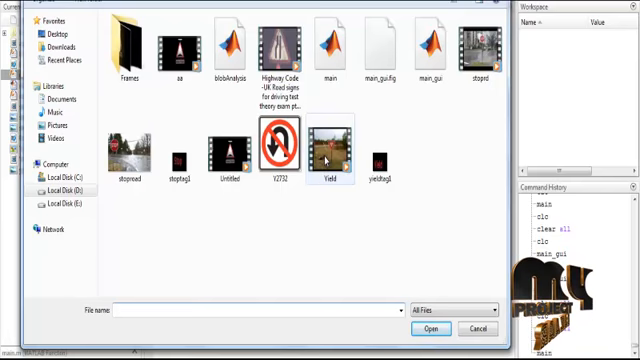
left_click(430, 328)
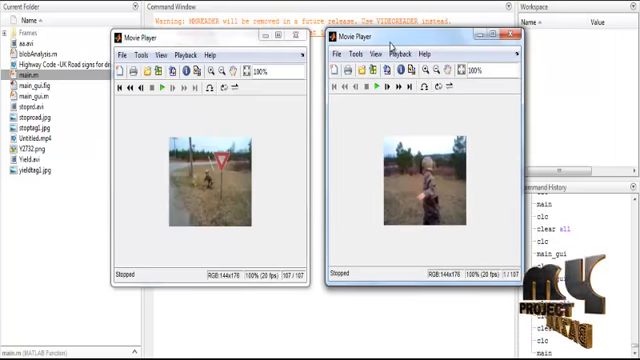
- Play the input and output videos to show the yellow bounding box over the traffic sign
left_click(372, 88)
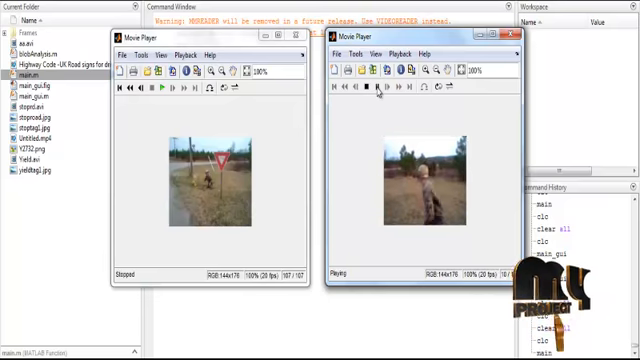
left_click(366, 92)
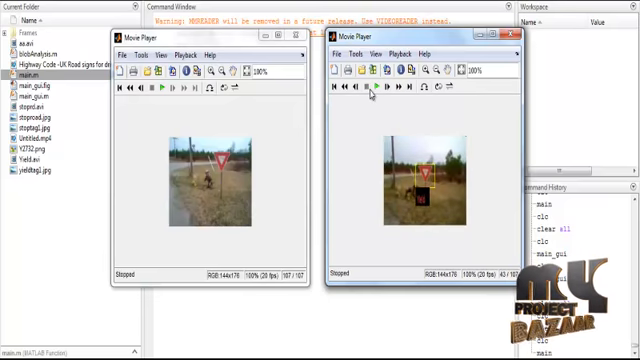